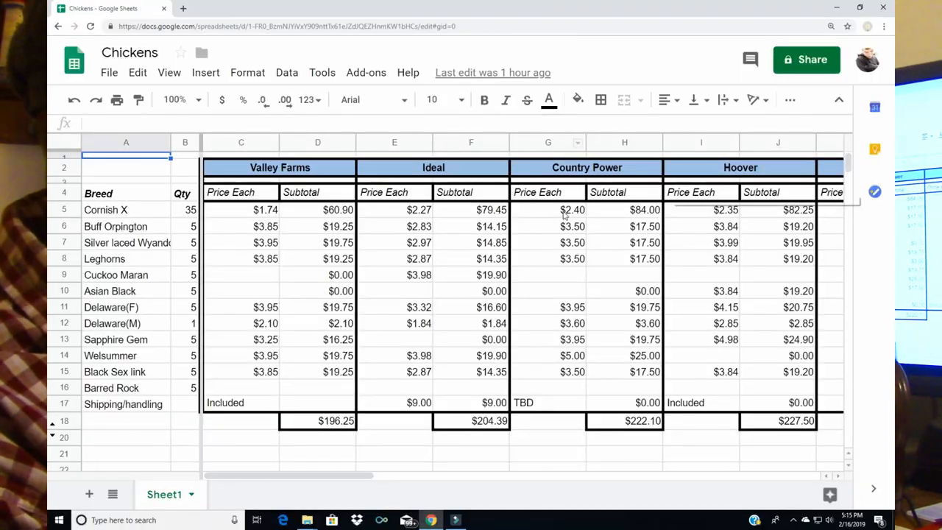
{"action": "mouse_move", "coordinate": [471, 216]}
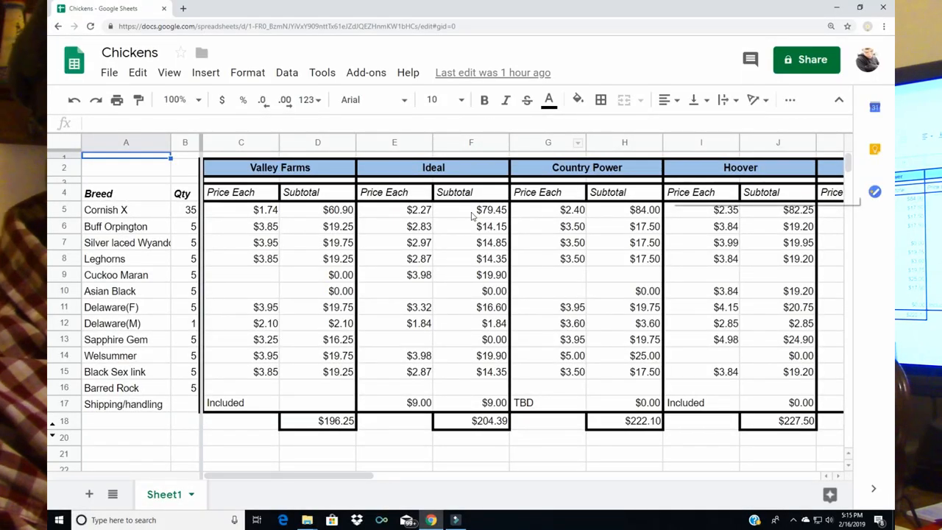
{"action": "mouse_move", "coordinate": [449, 244]}
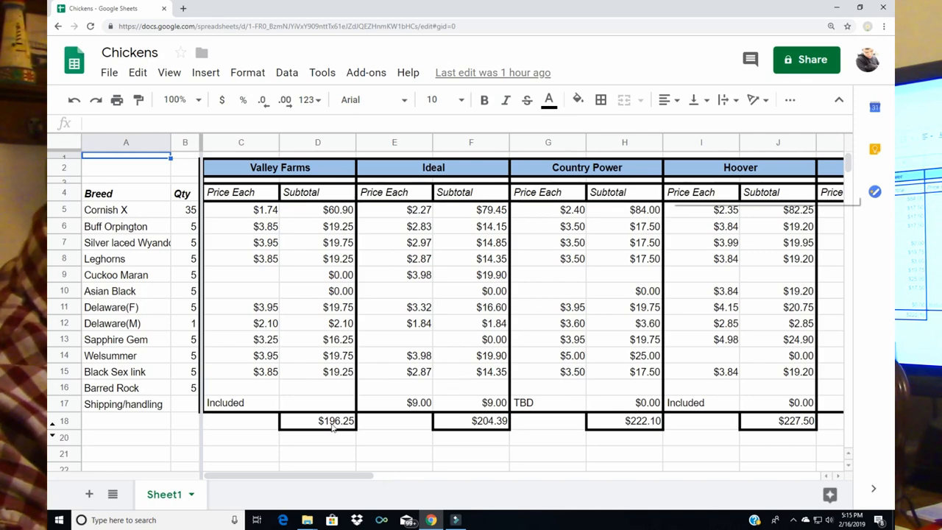
{"action": "mouse_move", "coordinate": [402, 412]}
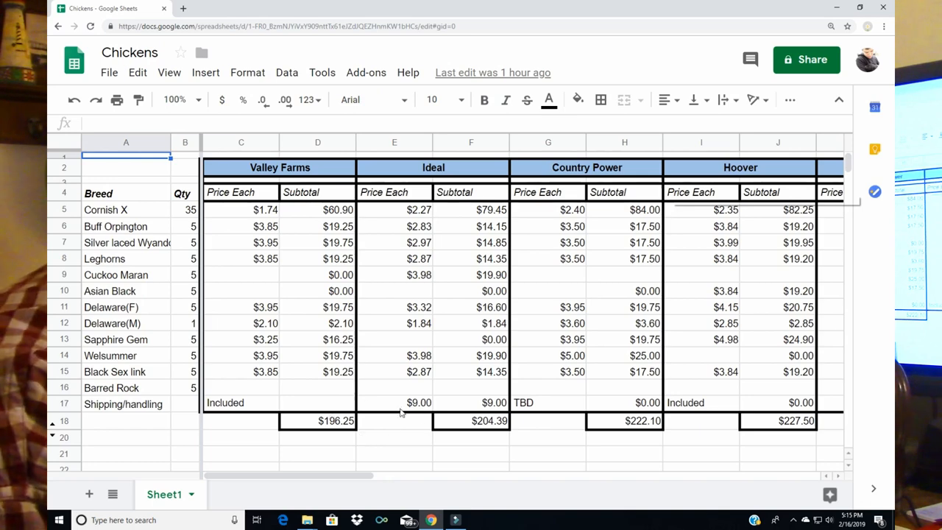
{"action": "mouse_move", "coordinate": [539, 344]}
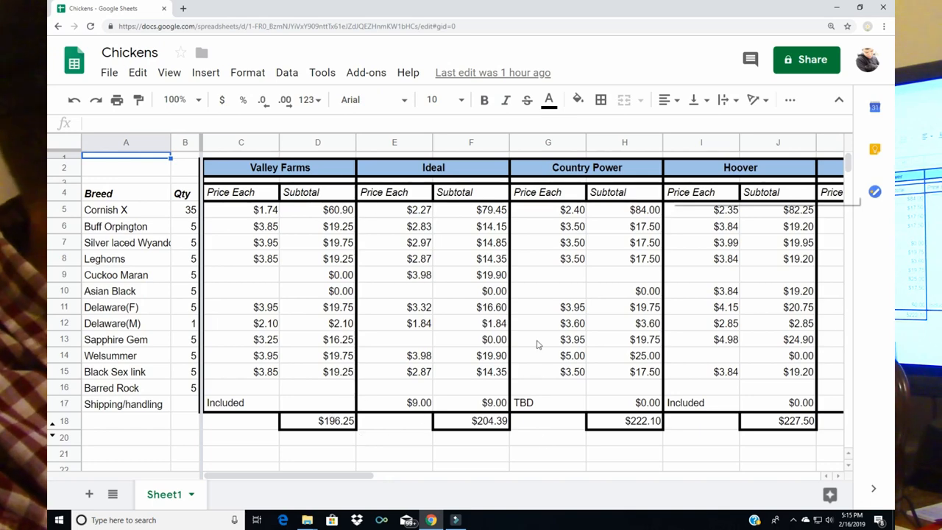
{"action": "mouse_move", "coordinate": [430, 415]}
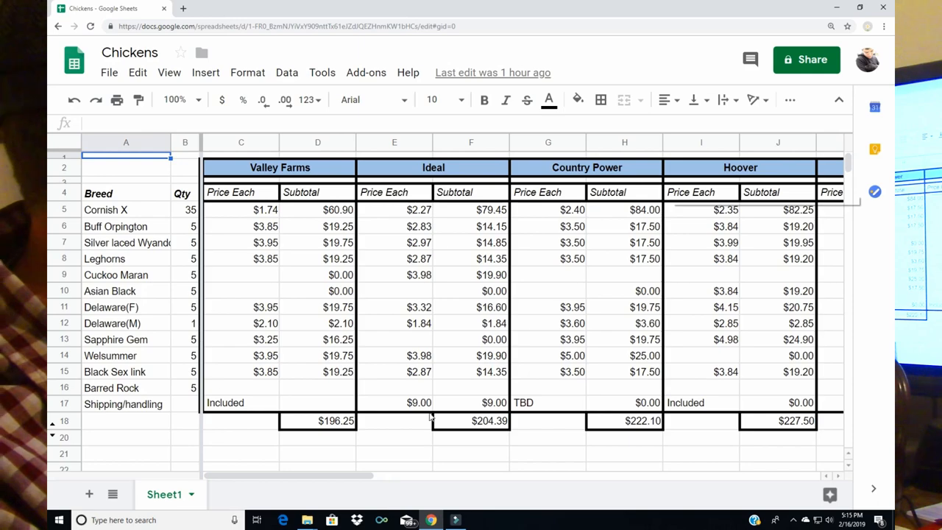